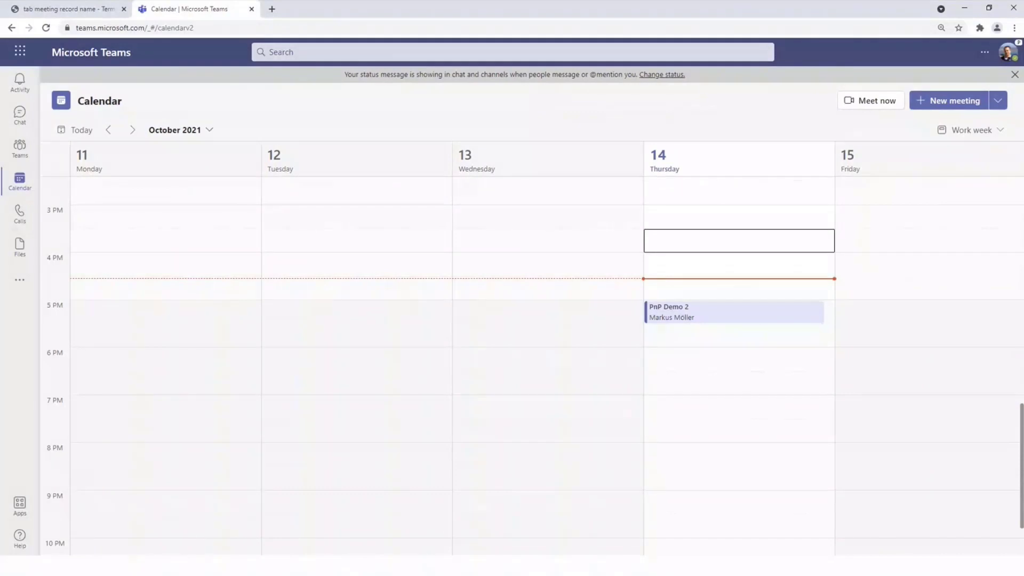
mouse_move(764, 368)
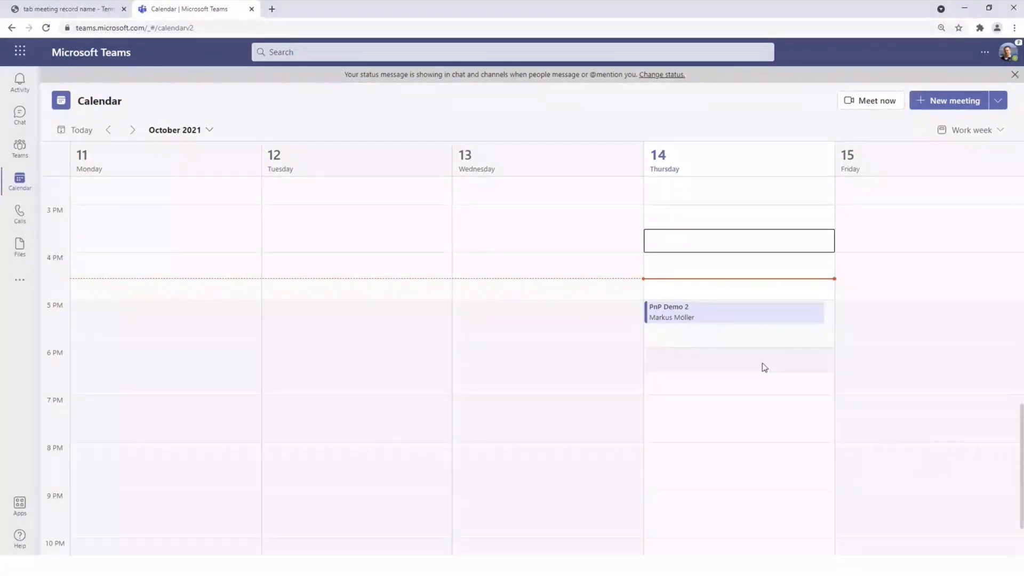
- Create 'PnP Demo 1' in the Thursday 4:00–4:30 PM slot, add a suggested attendee, and send
click(738, 240)
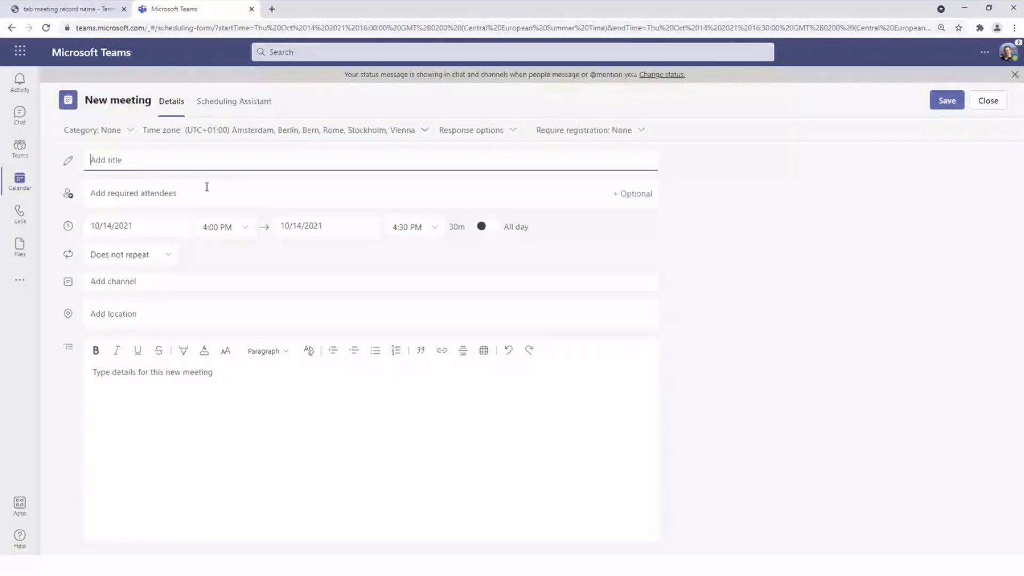
text(PnP Demo 1)
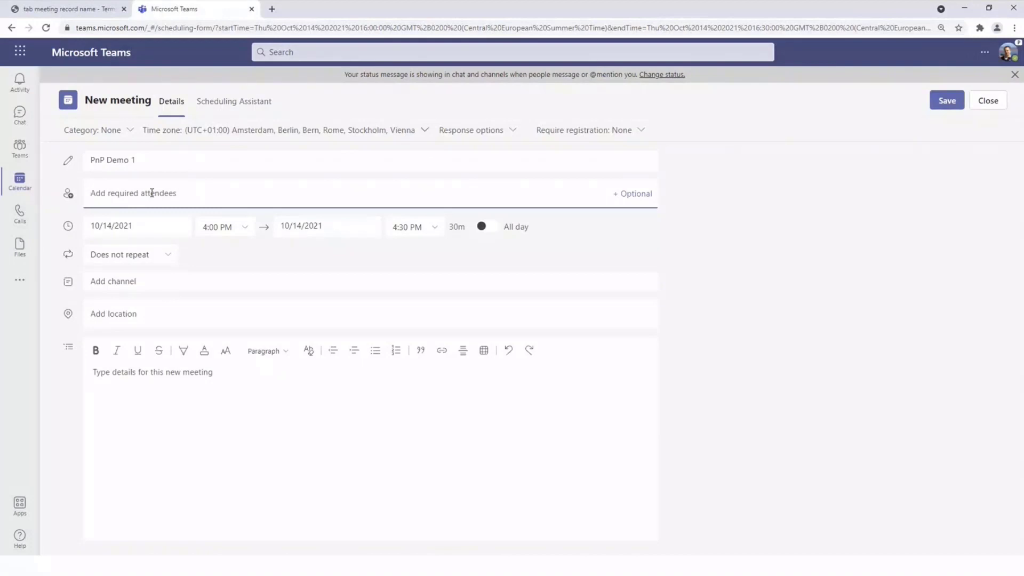
text(c)
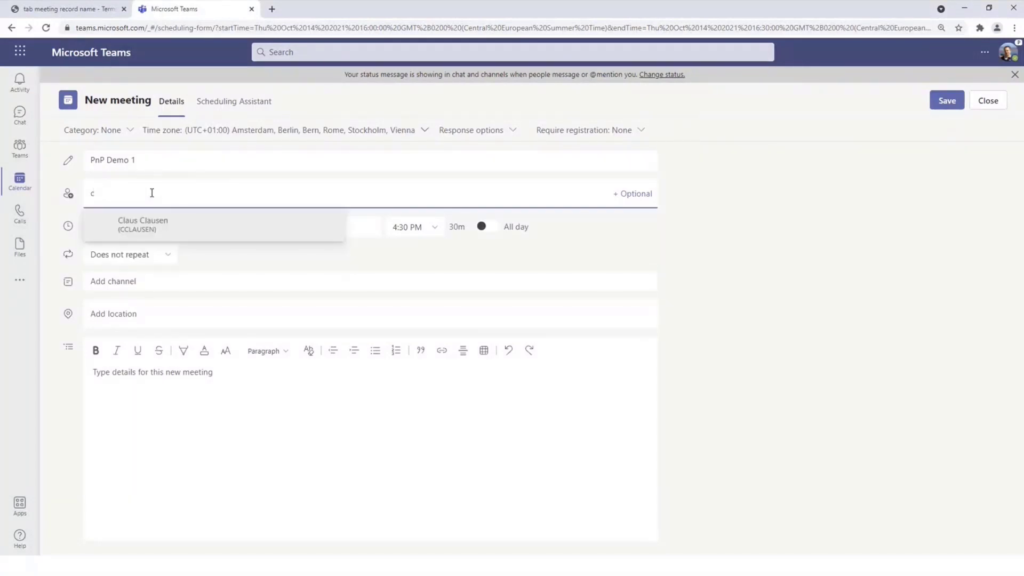
click(142, 224)
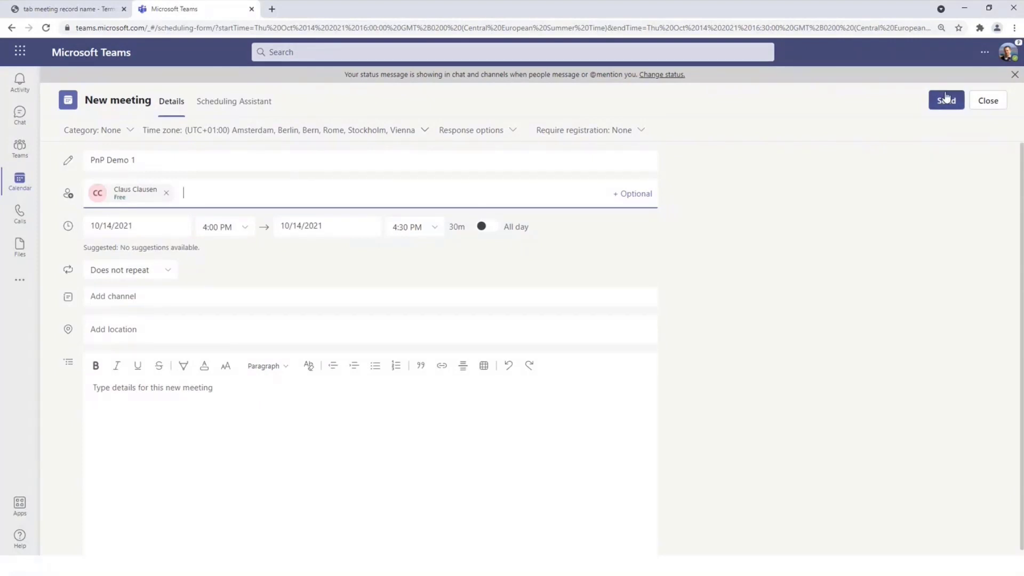
click(945, 100)
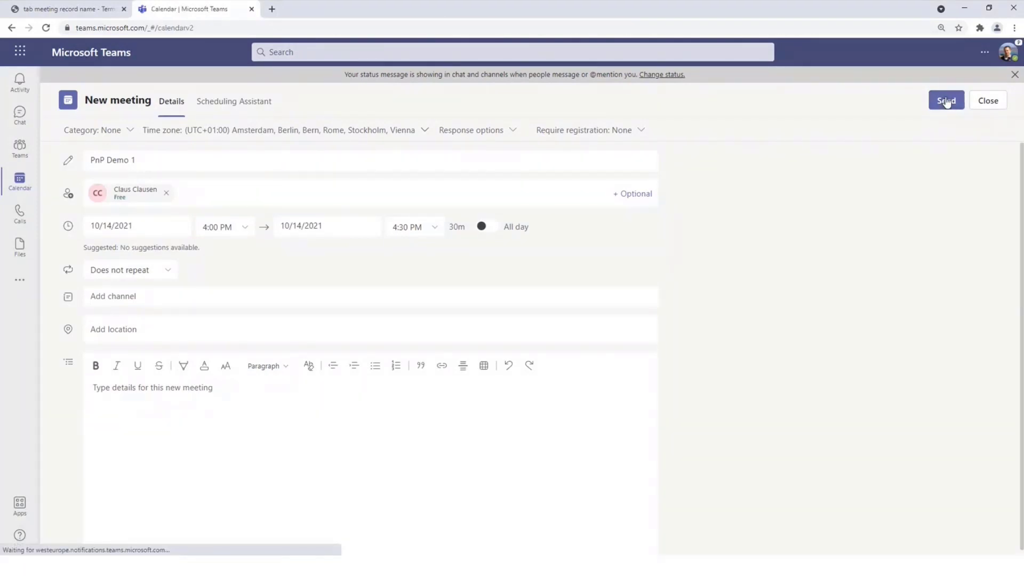
- Open the full details of PnP Demo 1 and start adding a new tab
click(946, 100)
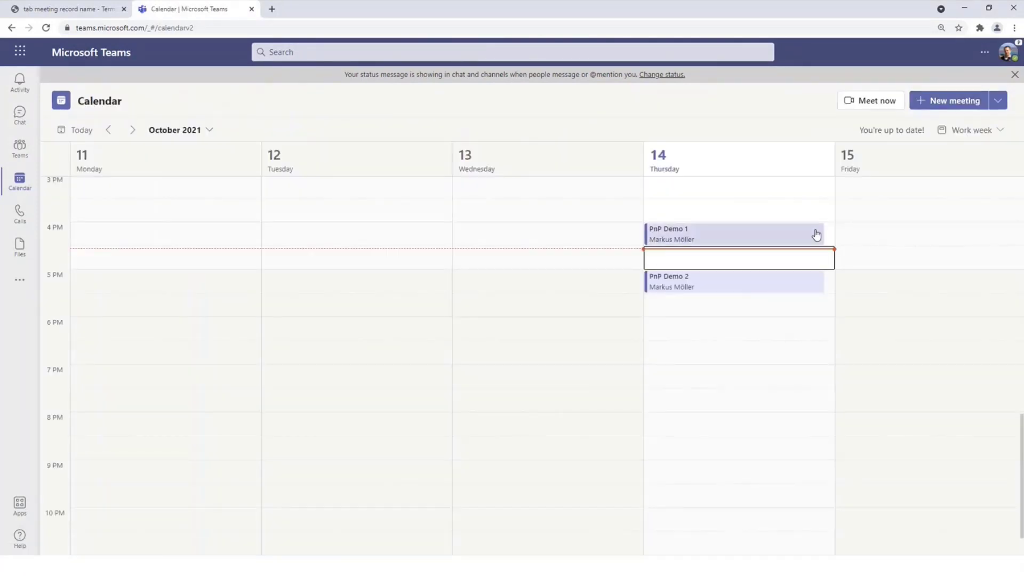
click(734, 233)
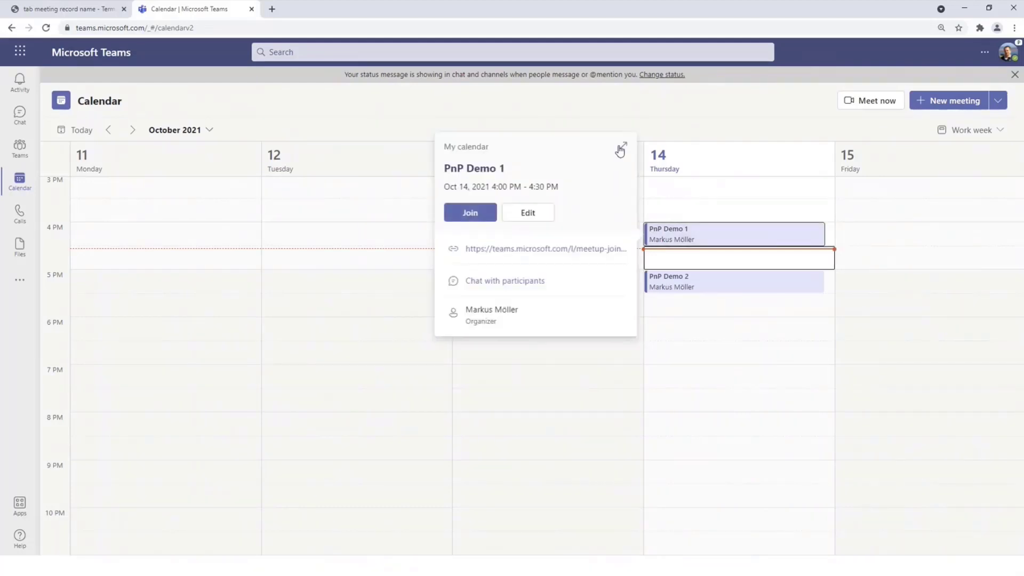
click(620, 149)
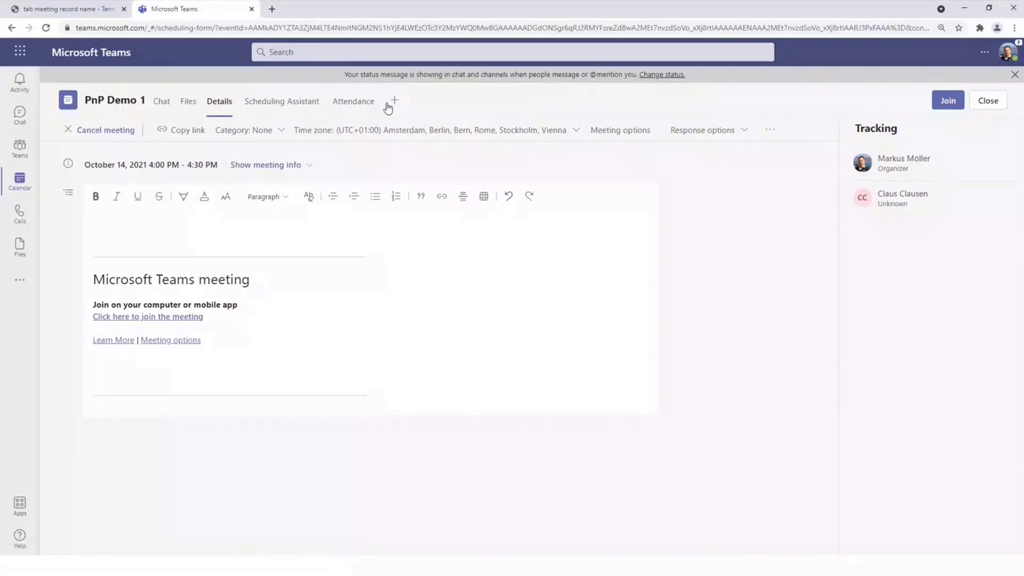
click(392, 101)
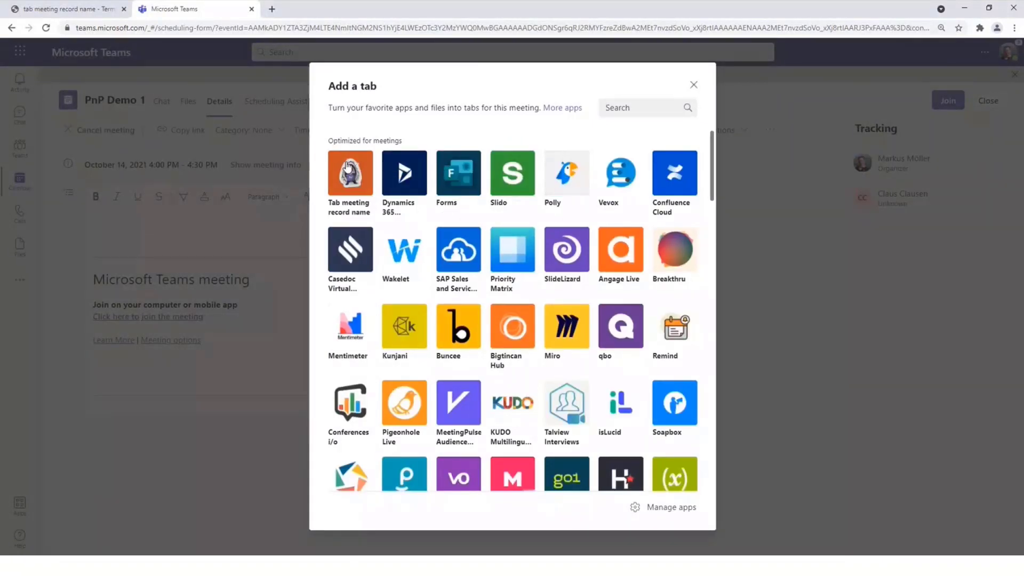
- Add the Tab meeting record name app as the 'Pronounce name' tab and save its configuration
click(350, 173)
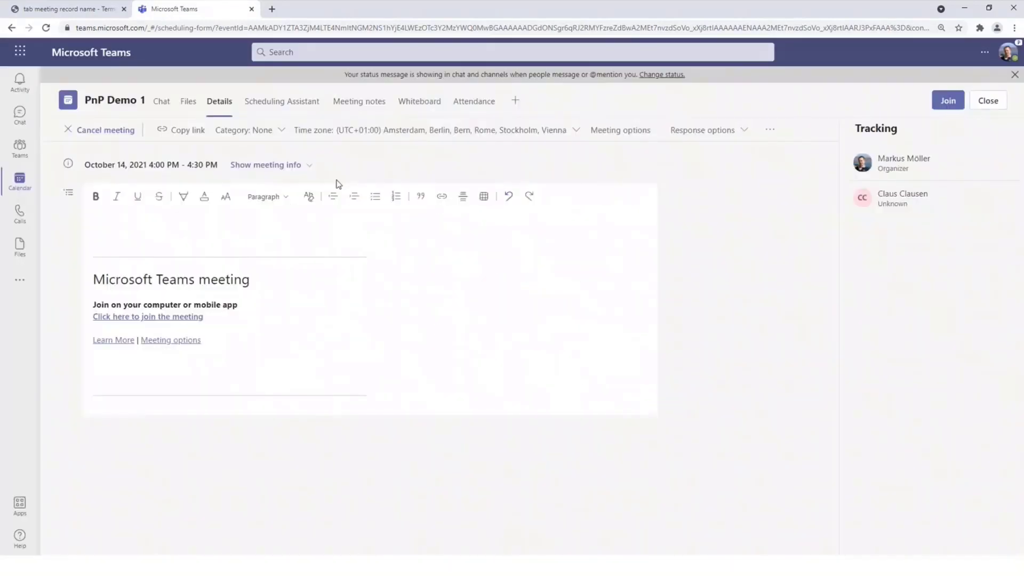
click(514, 101)
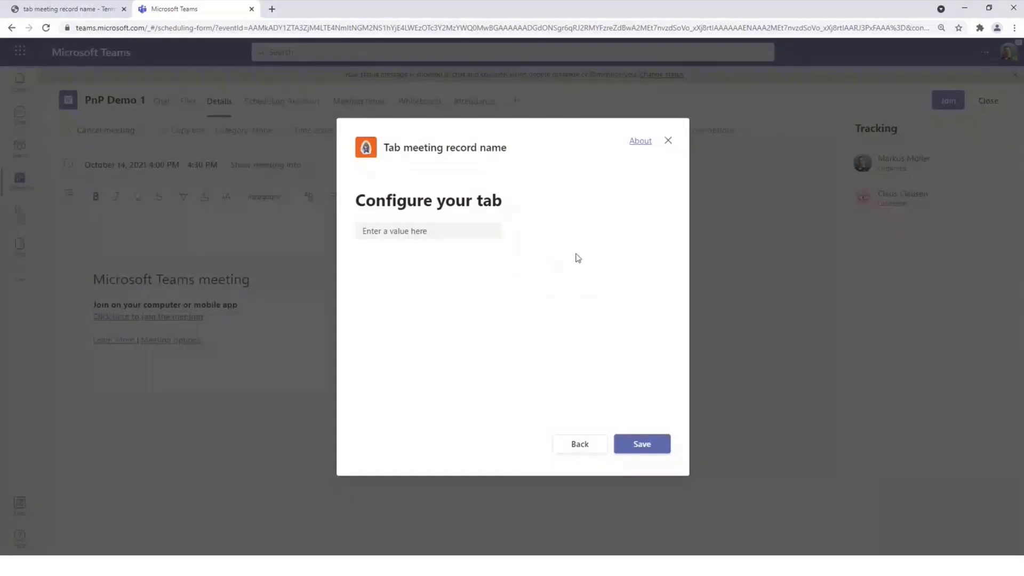
mouse_move(551, 228)
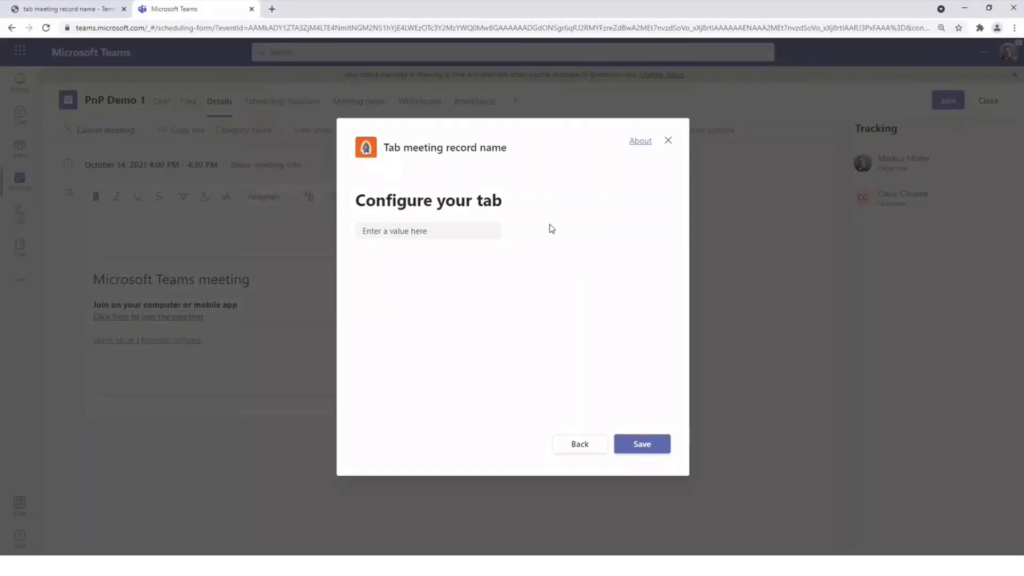
click(642, 443)
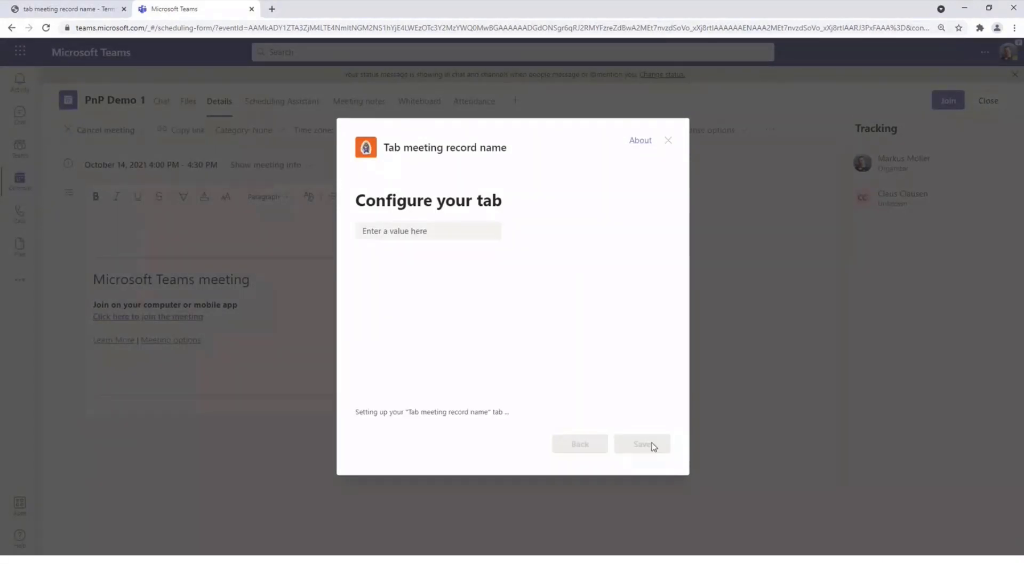
click(642, 444)
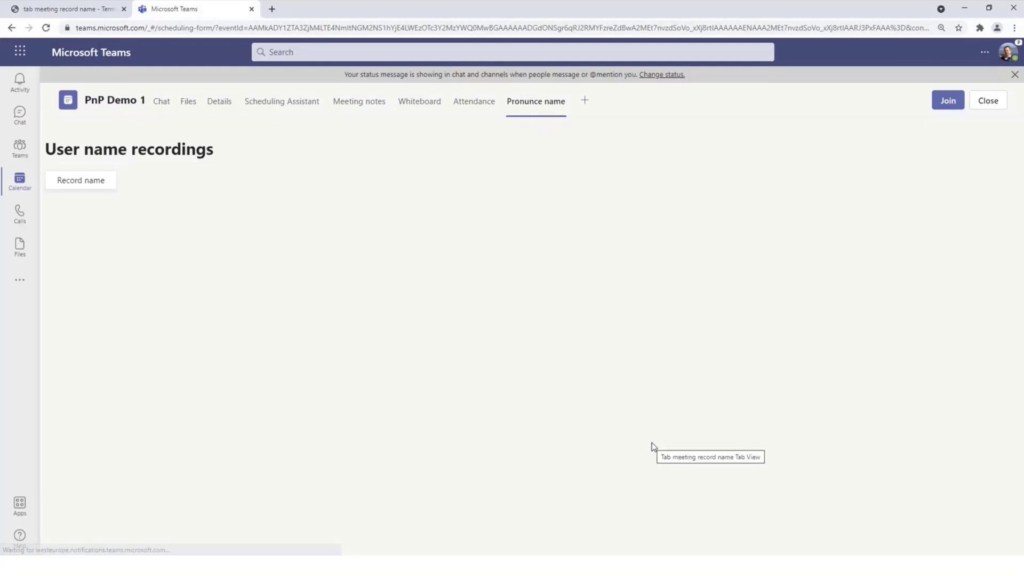
mouse_move(498, 362)
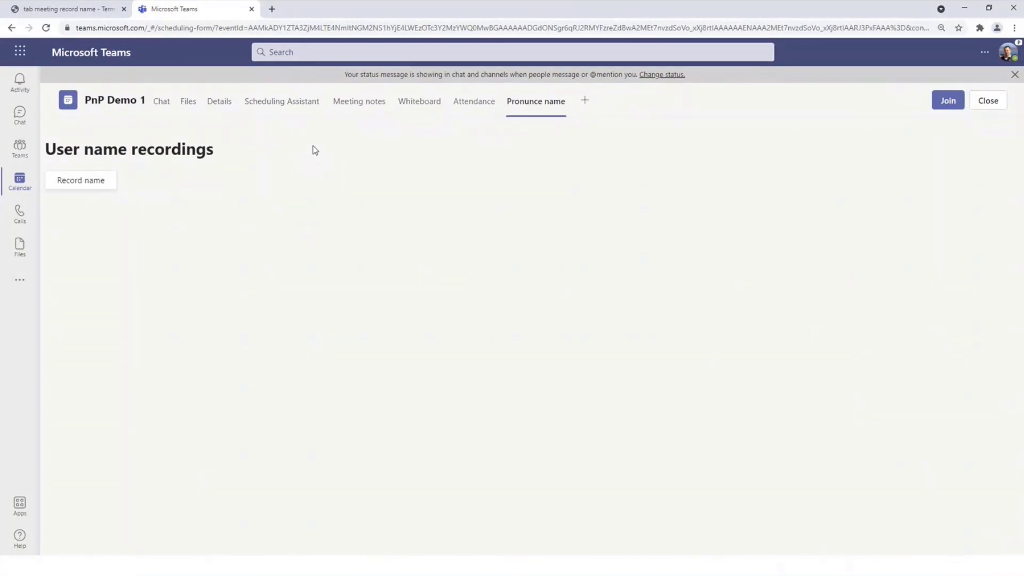
mouse_move(333, 148)
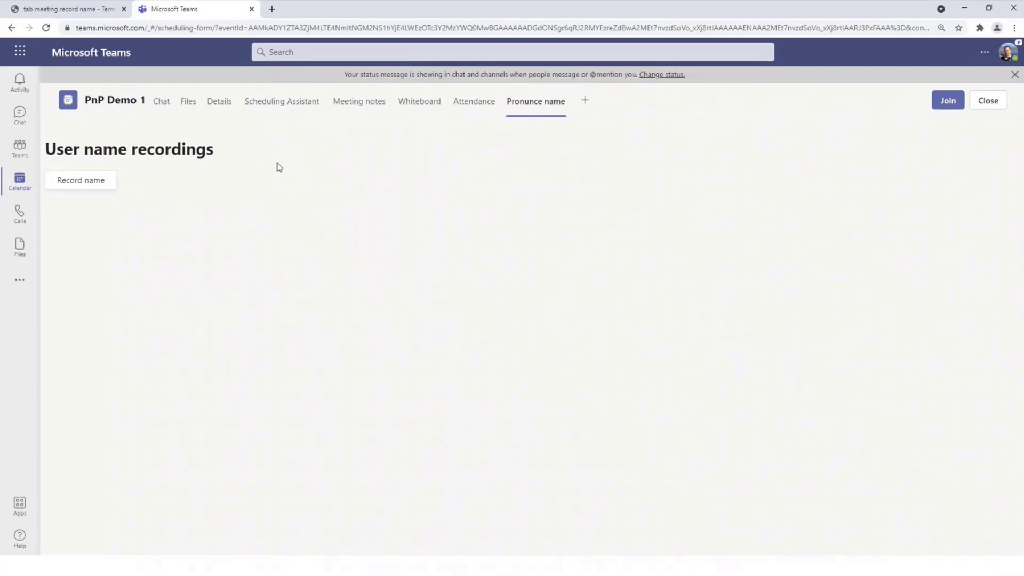
- Record a name pronunciation on the Pronounce name tab and play it back
click(80, 179)
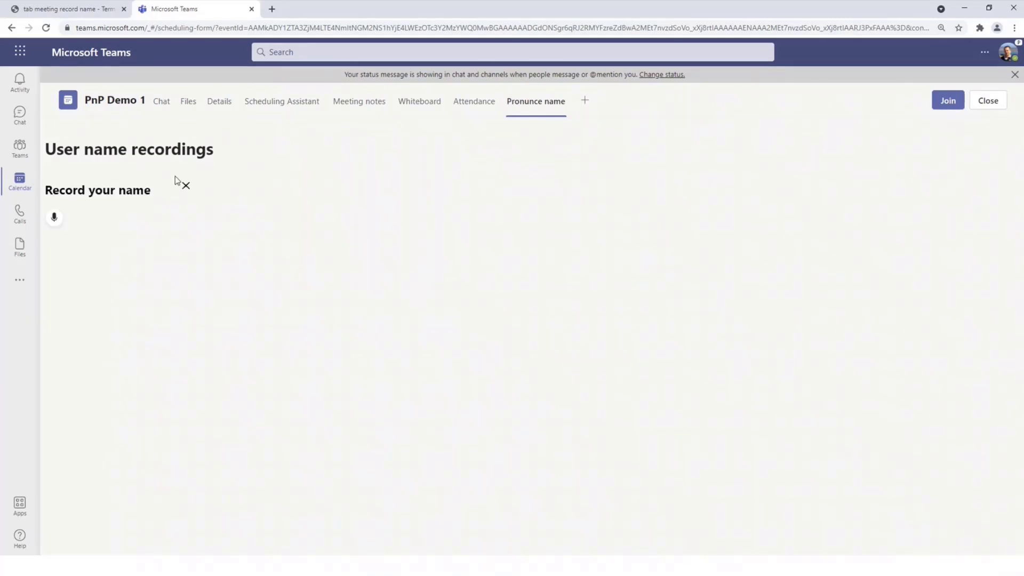
mouse_move(164, 179)
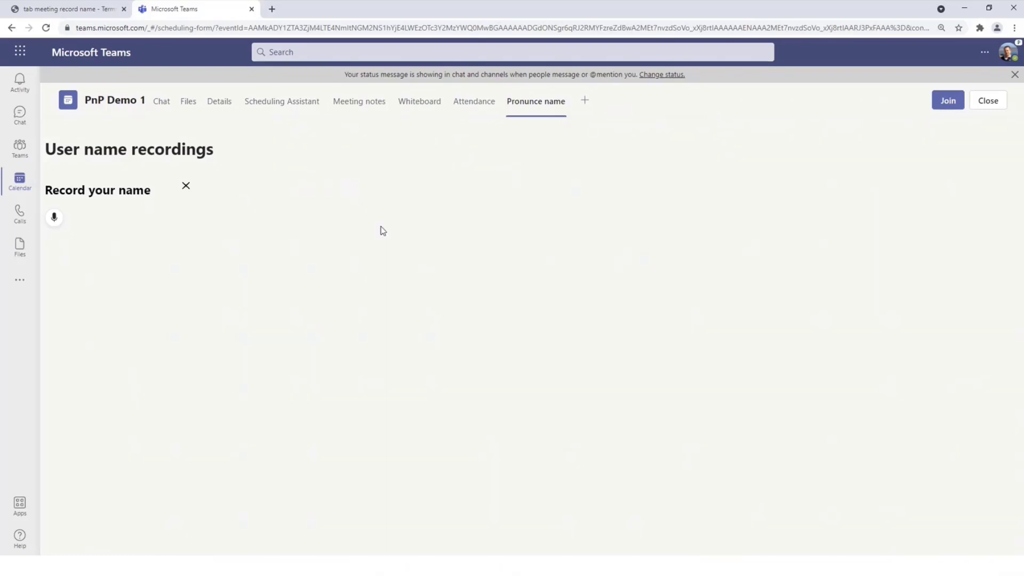
mouse_move(256, 224)
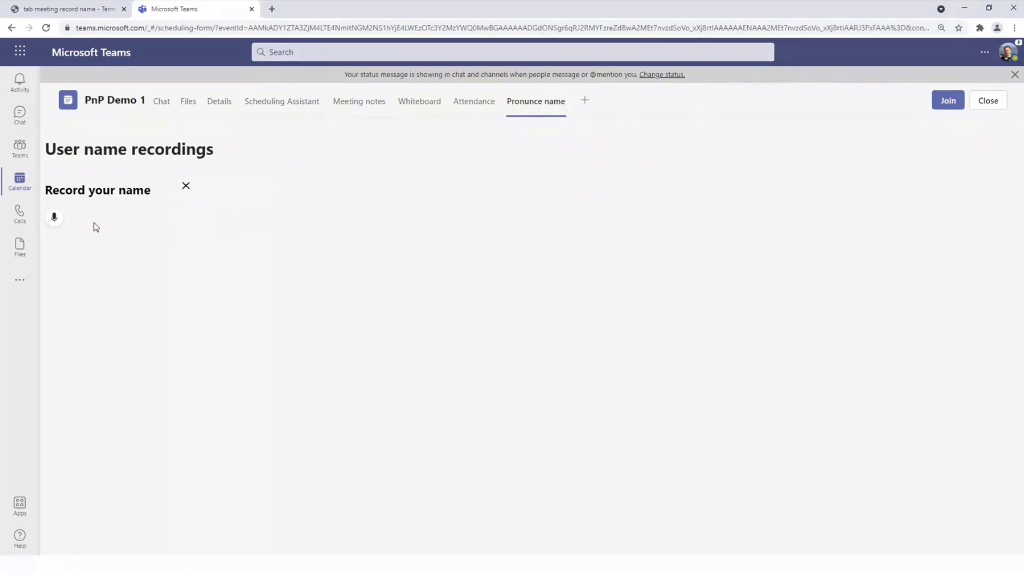
mouse_move(54, 218)
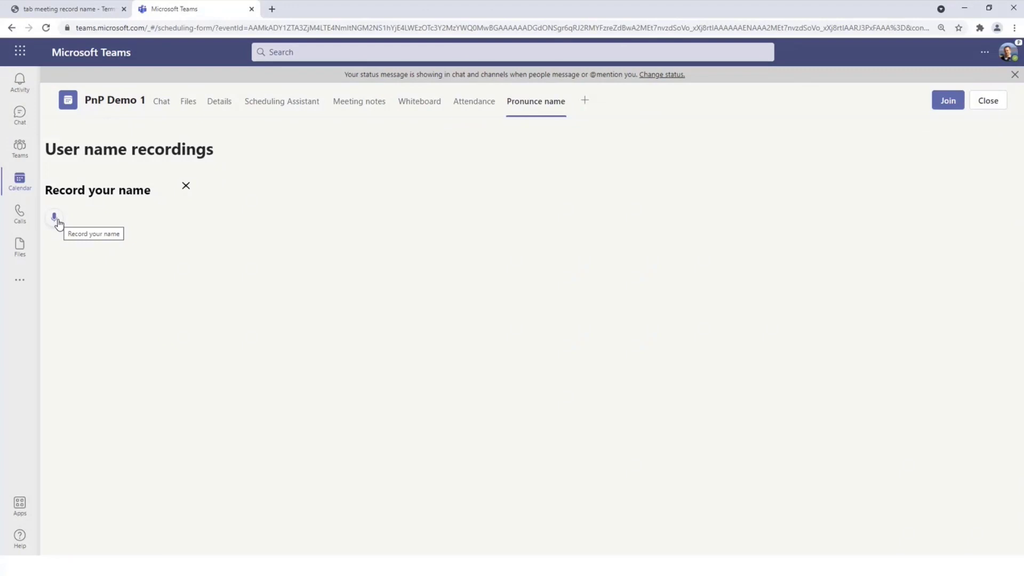
click(53, 217)
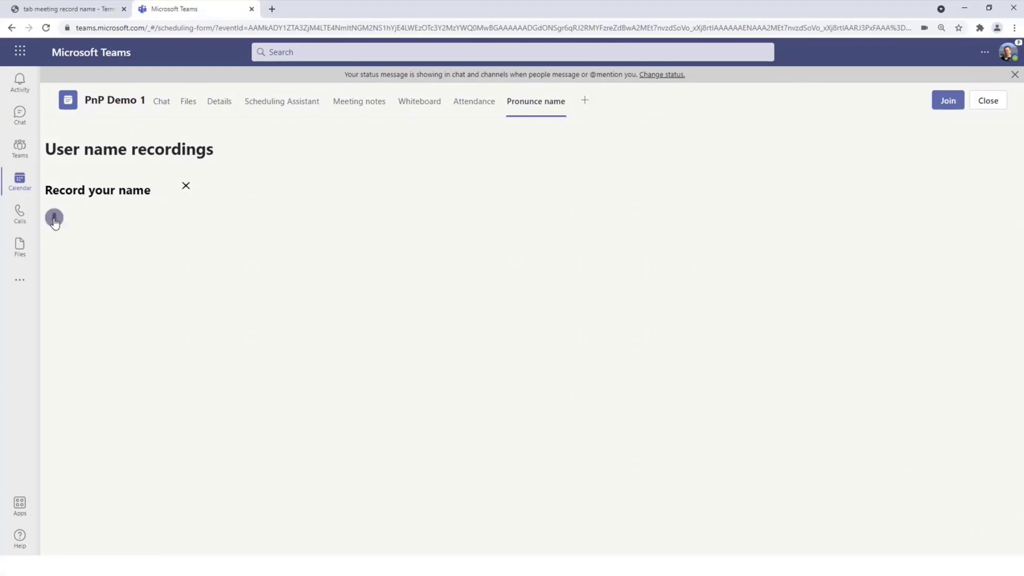
click(53, 219)
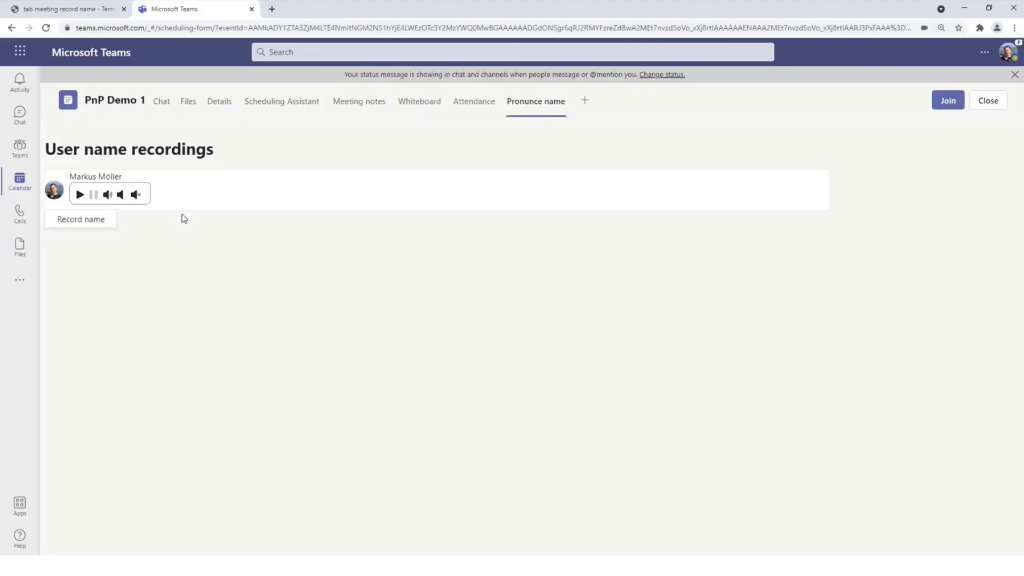
mouse_move(186, 211)
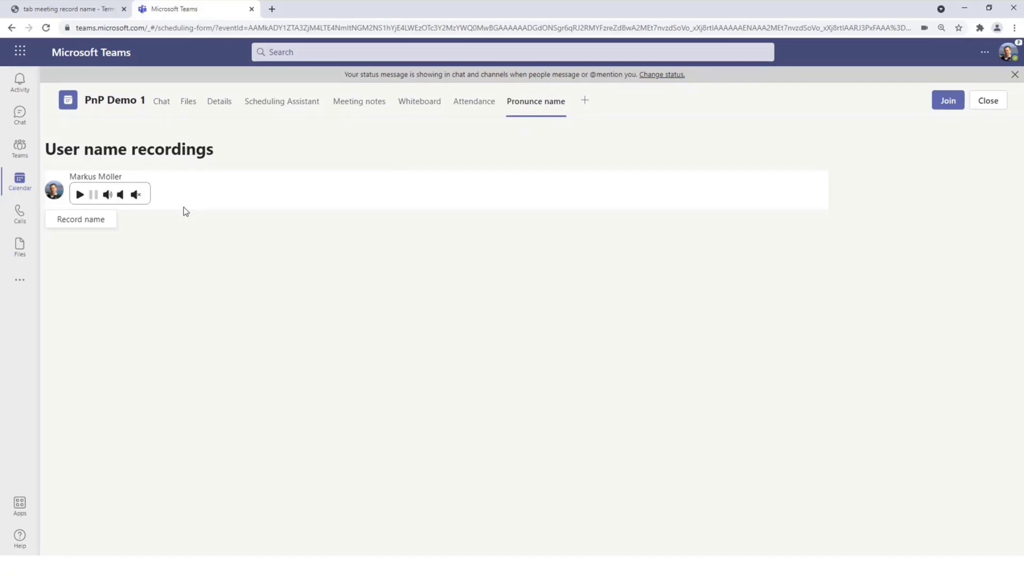
mouse_move(164, 233)
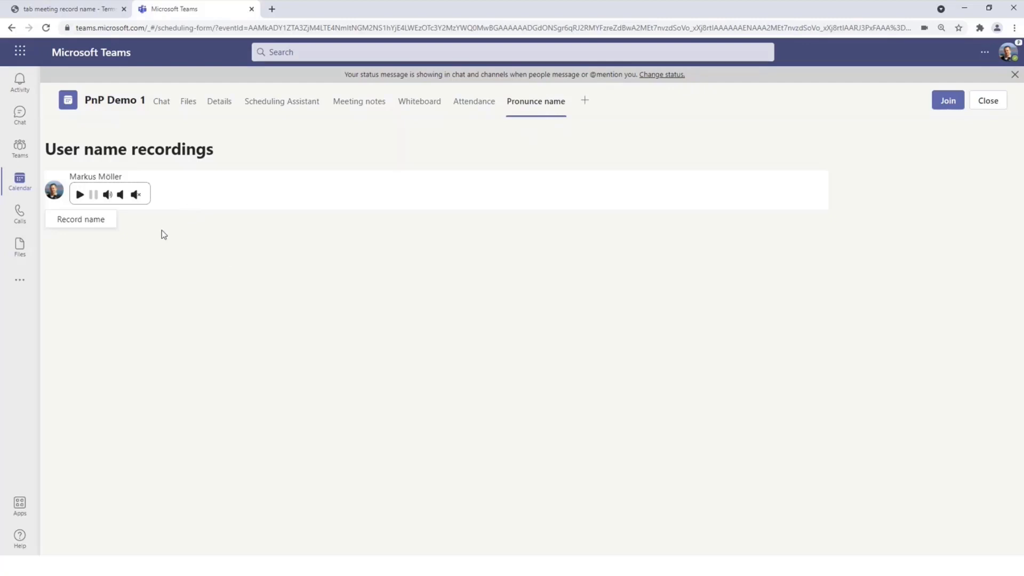
click(79, 193)
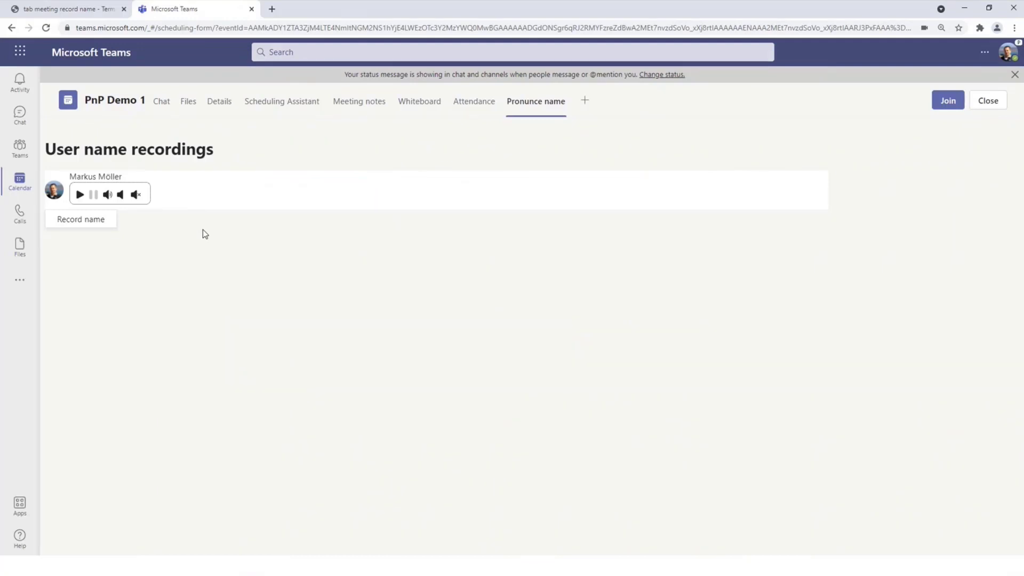
mouse_move(973, 170)
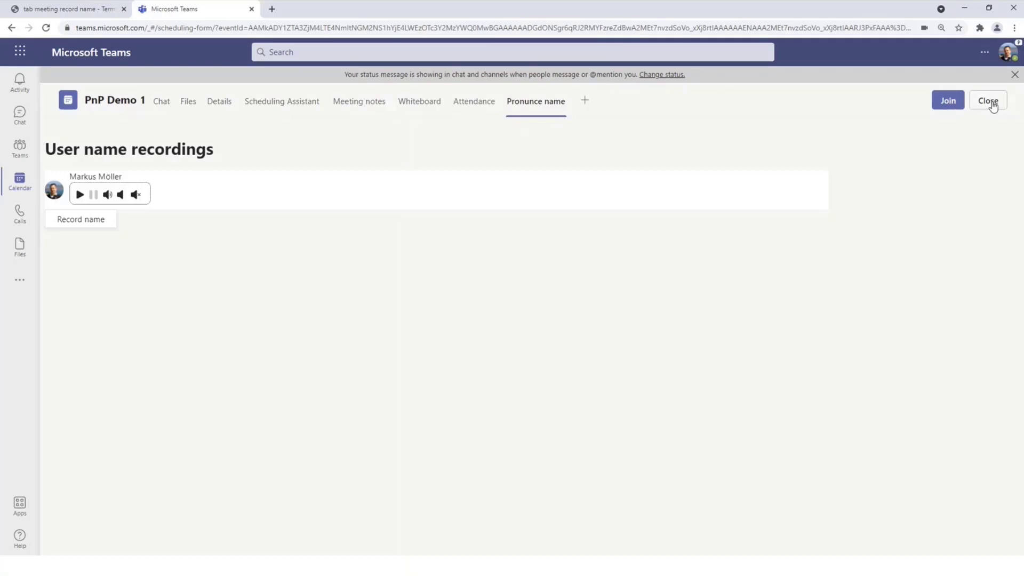
- Close the PnP Demo 1 meeting page and maximize the remote Teams window
click(988, 100)
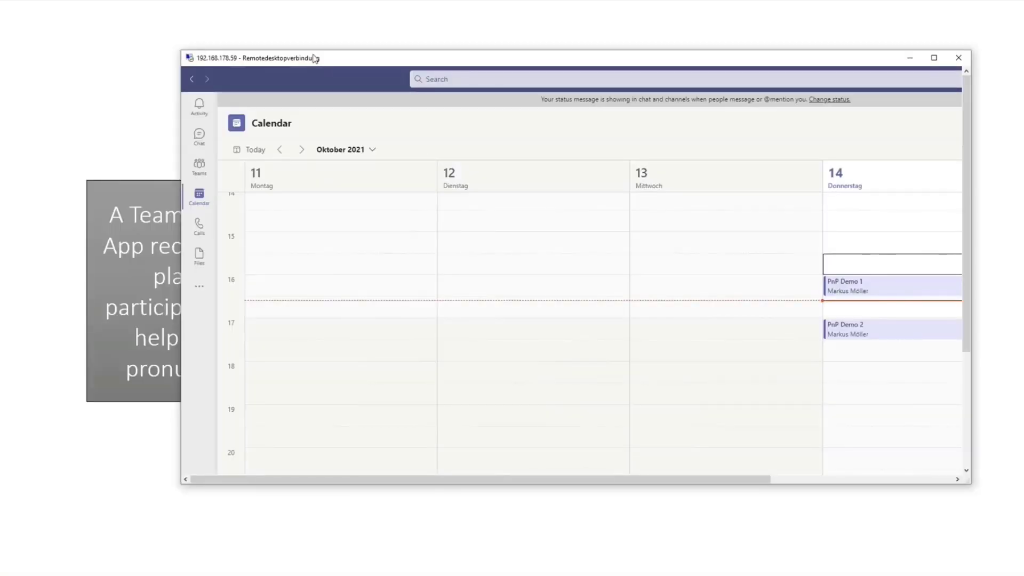
click(936, 59)
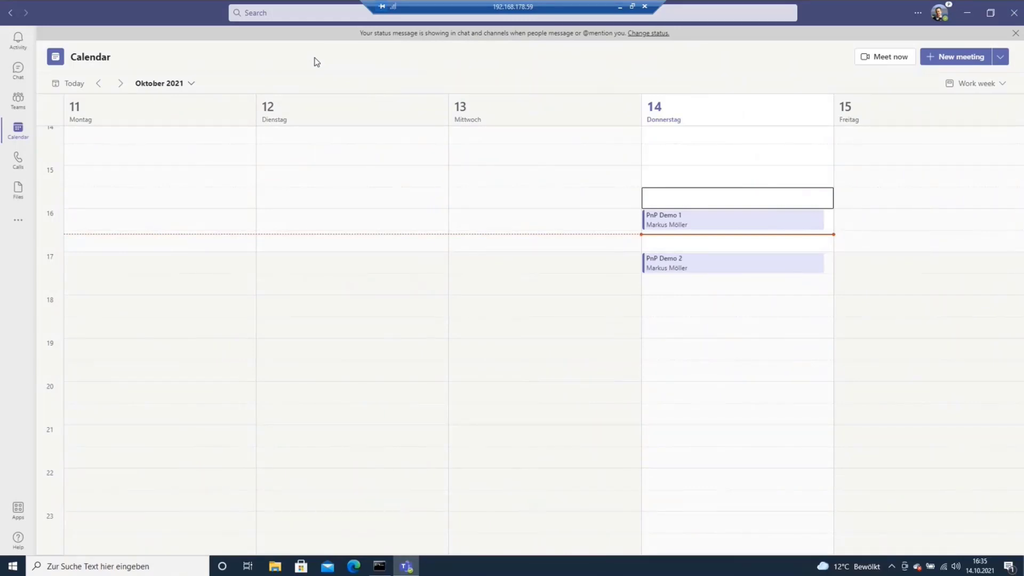
mouse_move(280, 170)
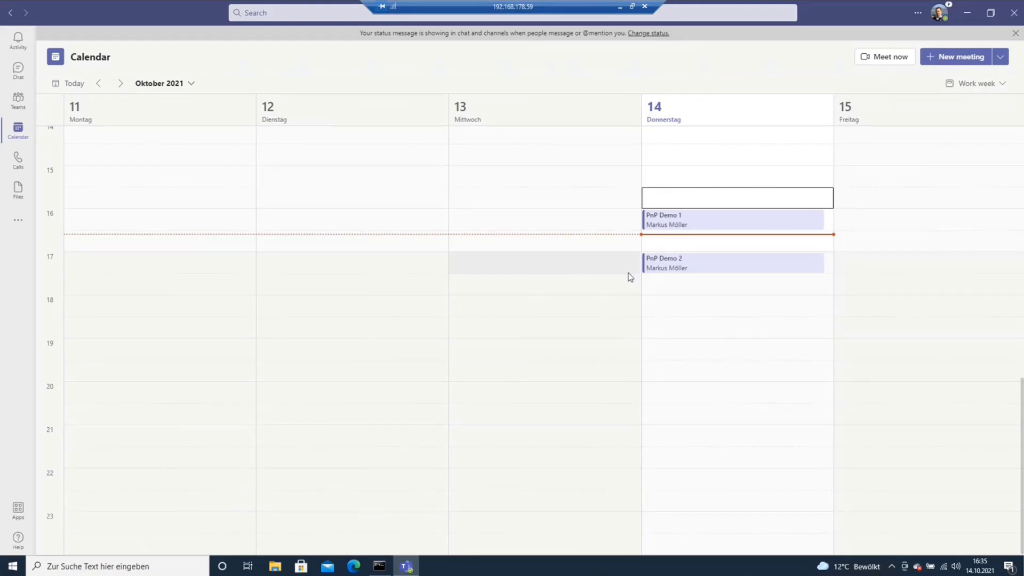
mouse_move(668, 270)
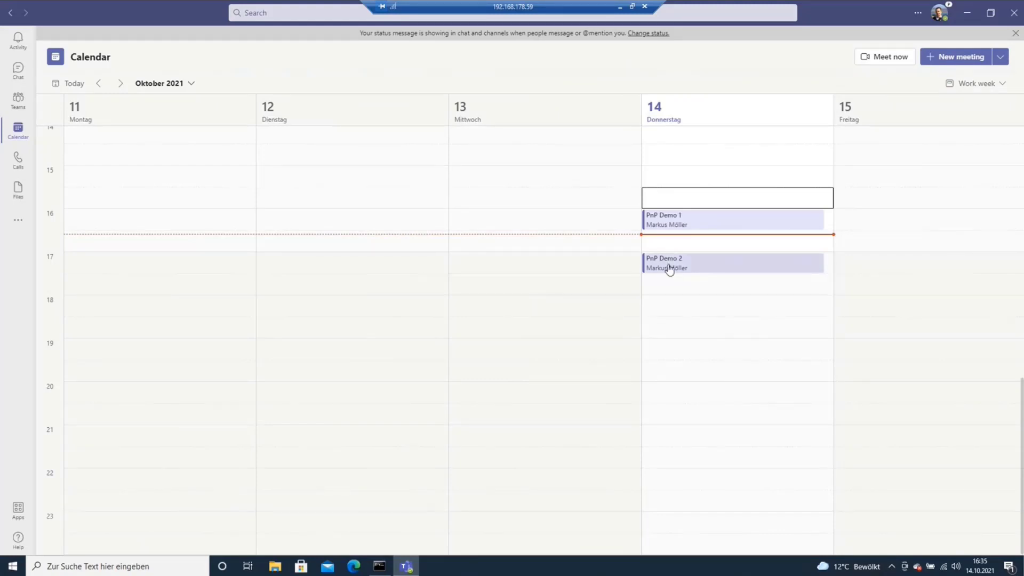
mouse_move(668, 269)
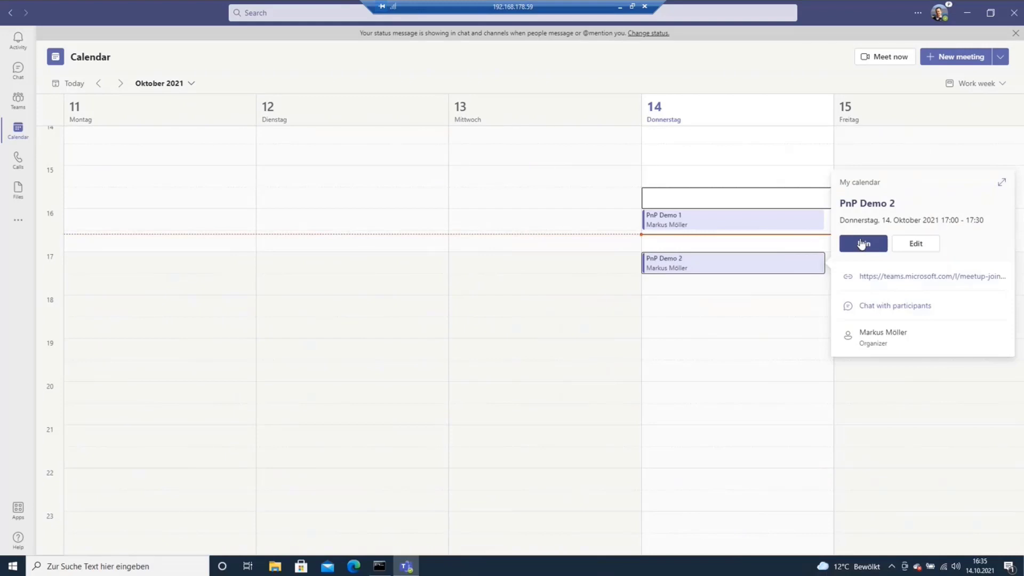
- Join PnP Demo 2 from its event popup with the microphone switched on
click(863, 243)
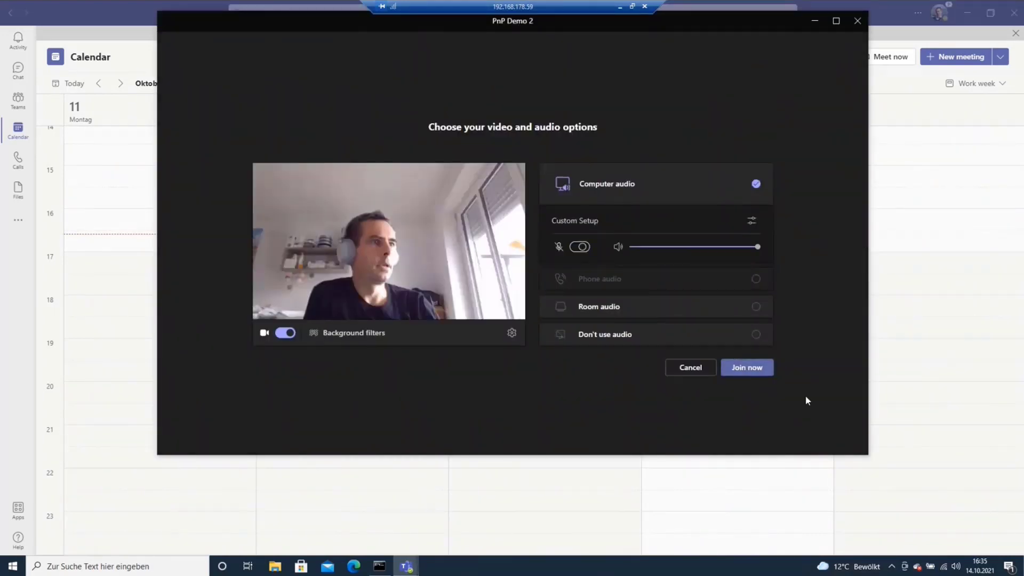
click(580, 246)
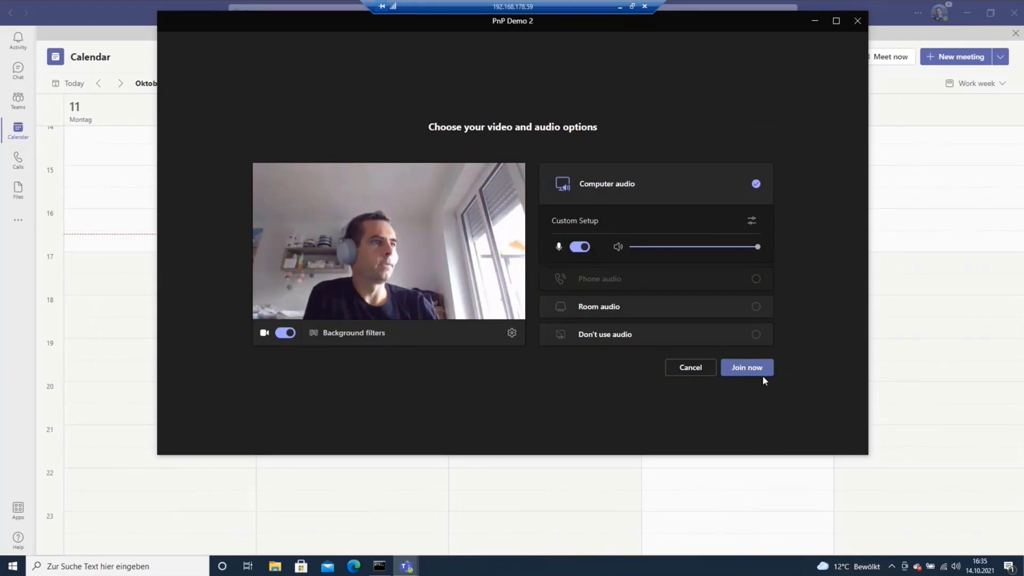
click(746, 367)
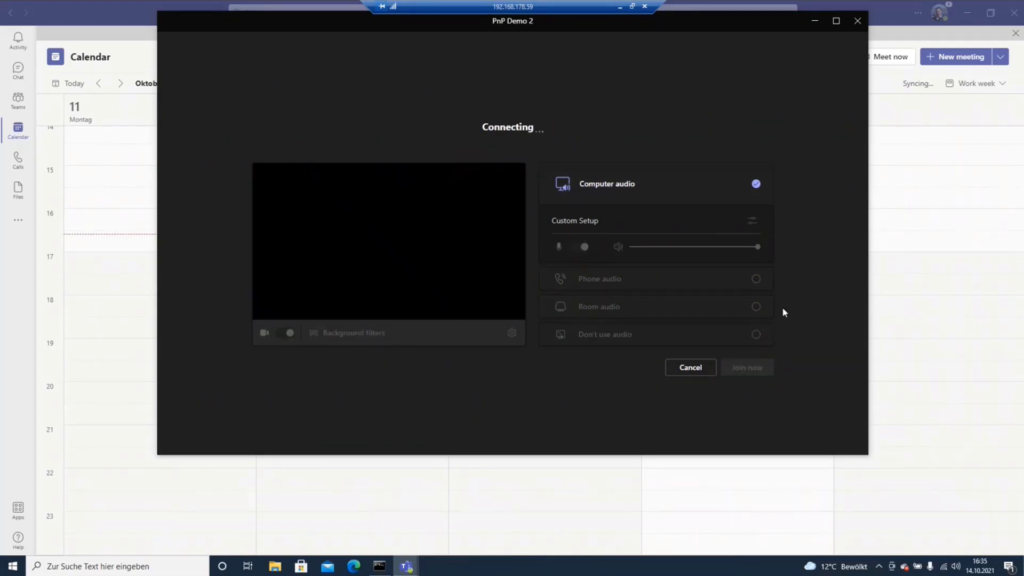
click(747, 368)
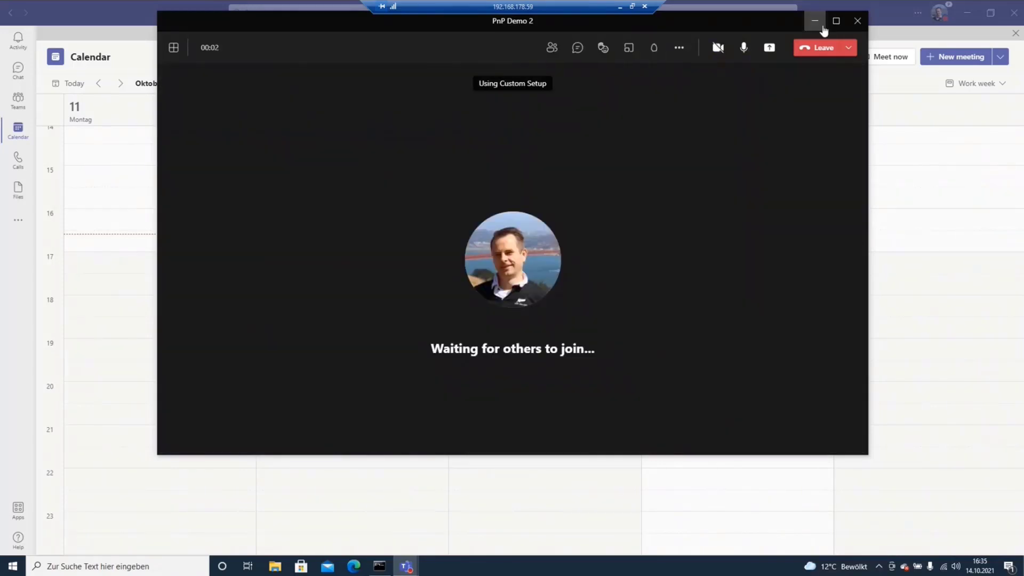
mouse_move(708, 24)
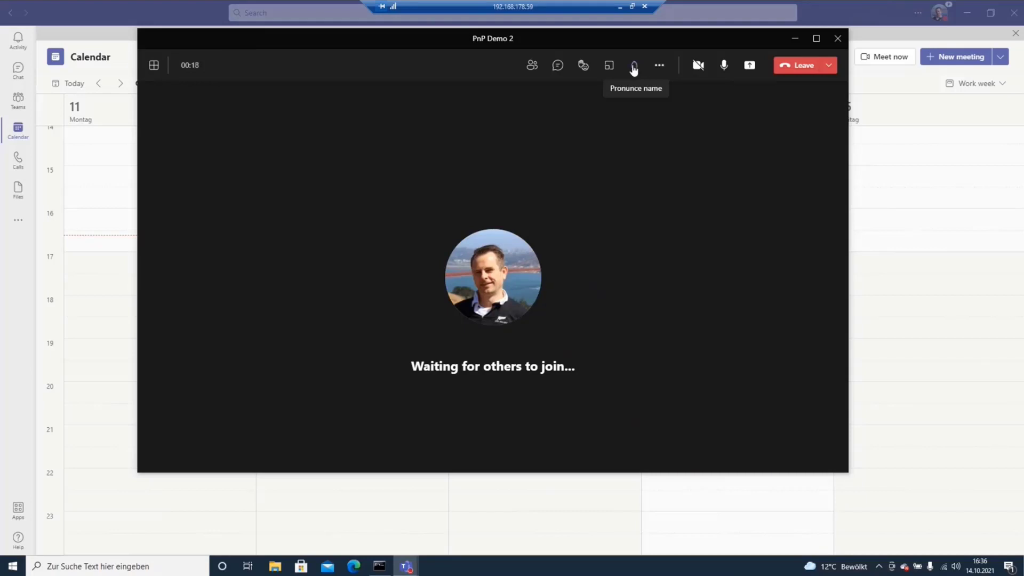
click(633, 65)
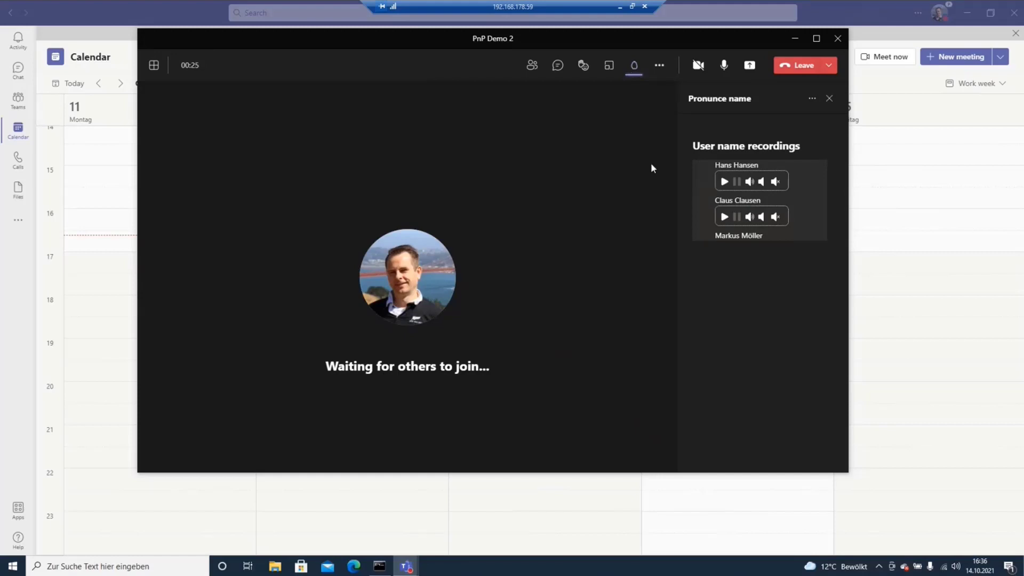
mouse_move(670, 184)
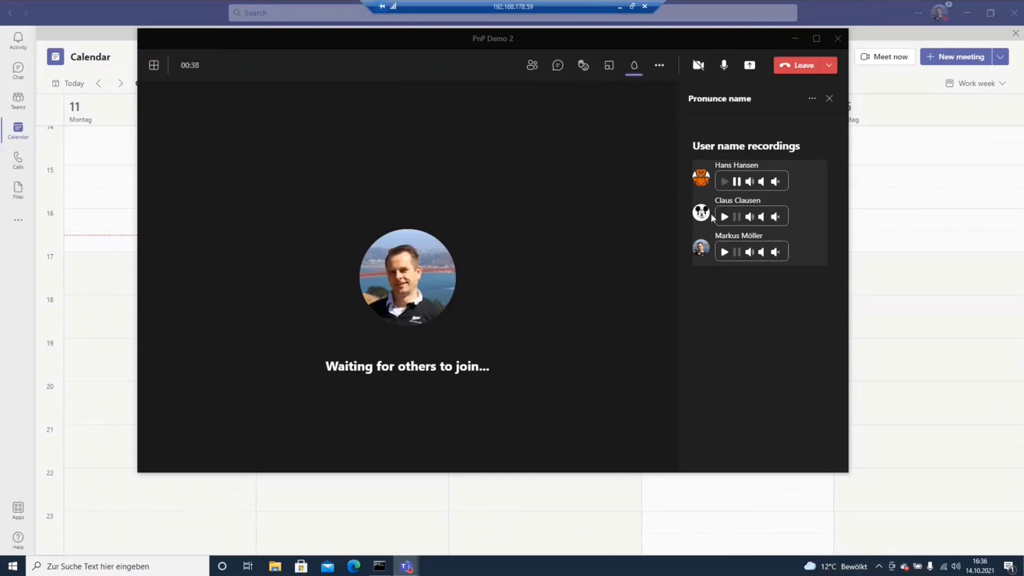
click(724, 217)
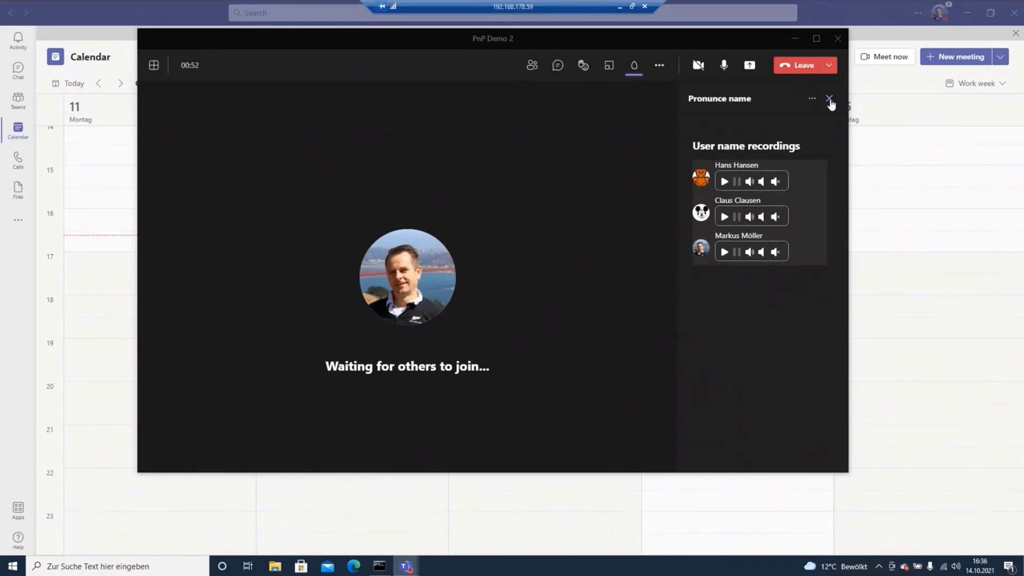
mouse_move(654, 138)
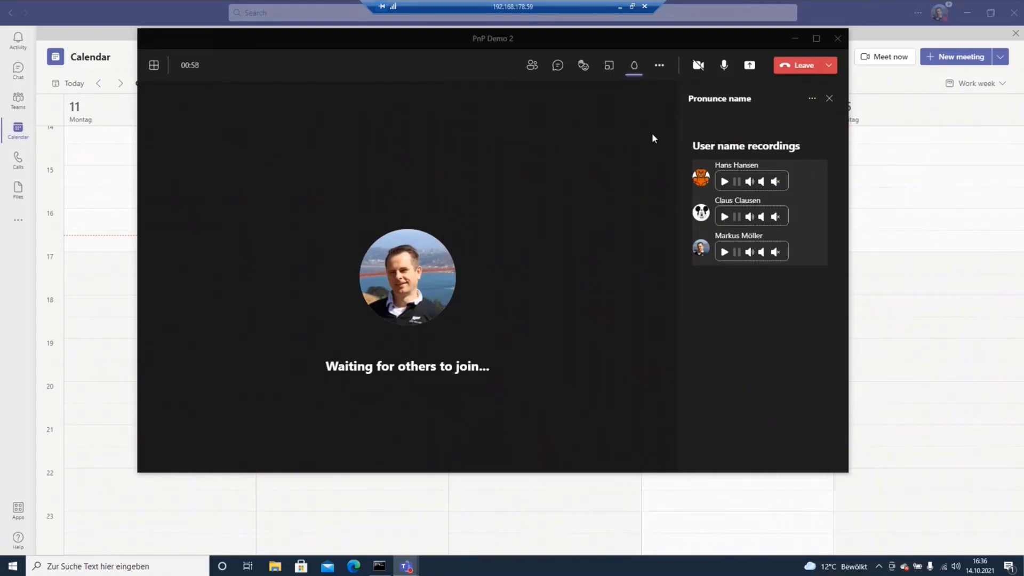
mouse_move(638, 135)
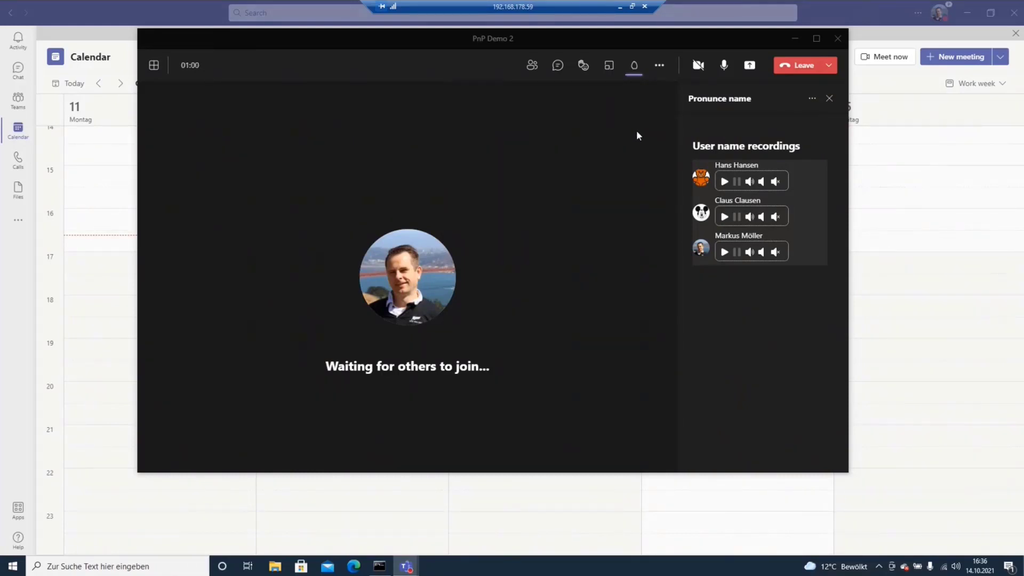
mouse_move(519, 253)
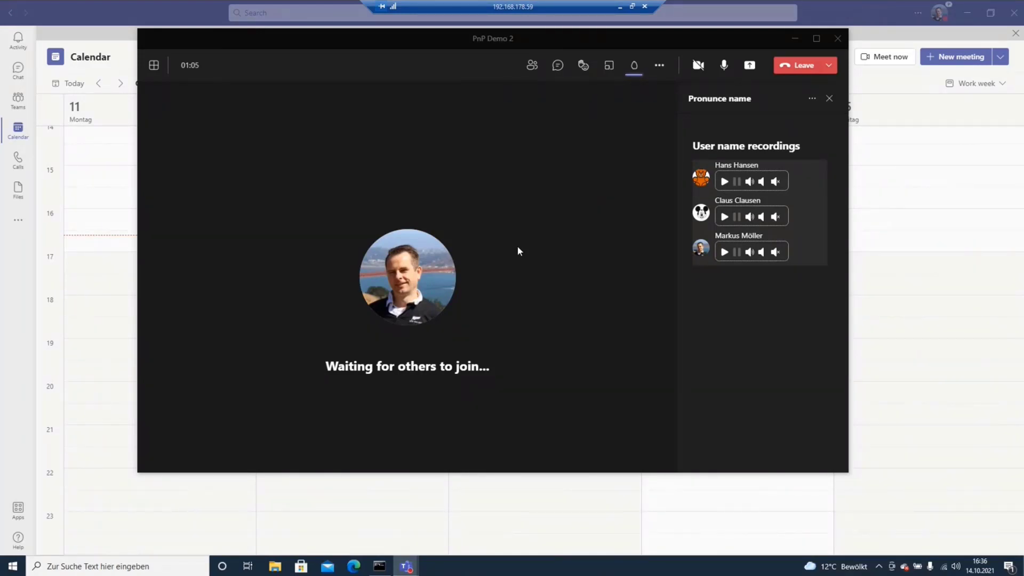
mouse_move(522, 226)
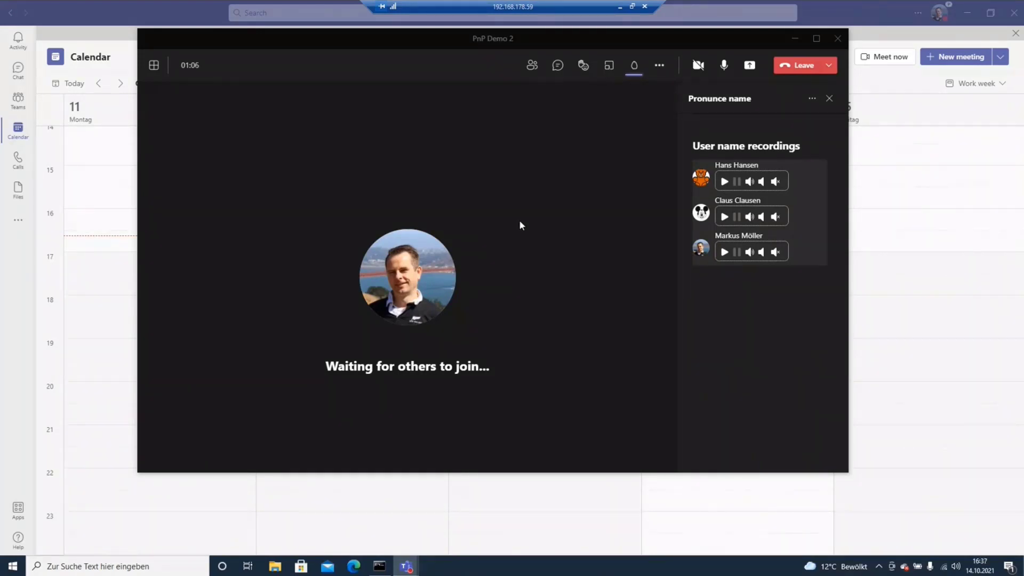
mouse_move(455, 186)
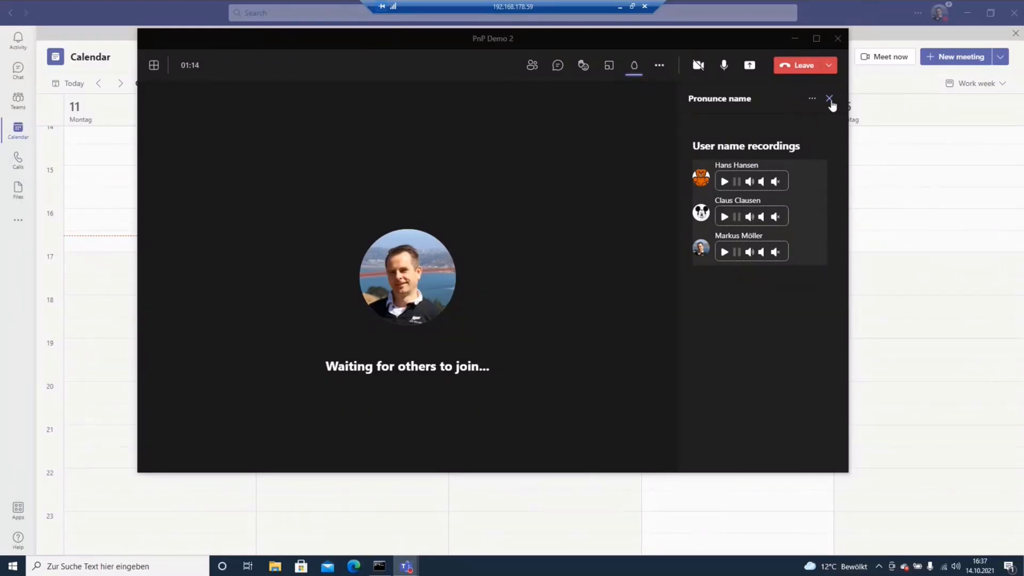
click(829, 99)
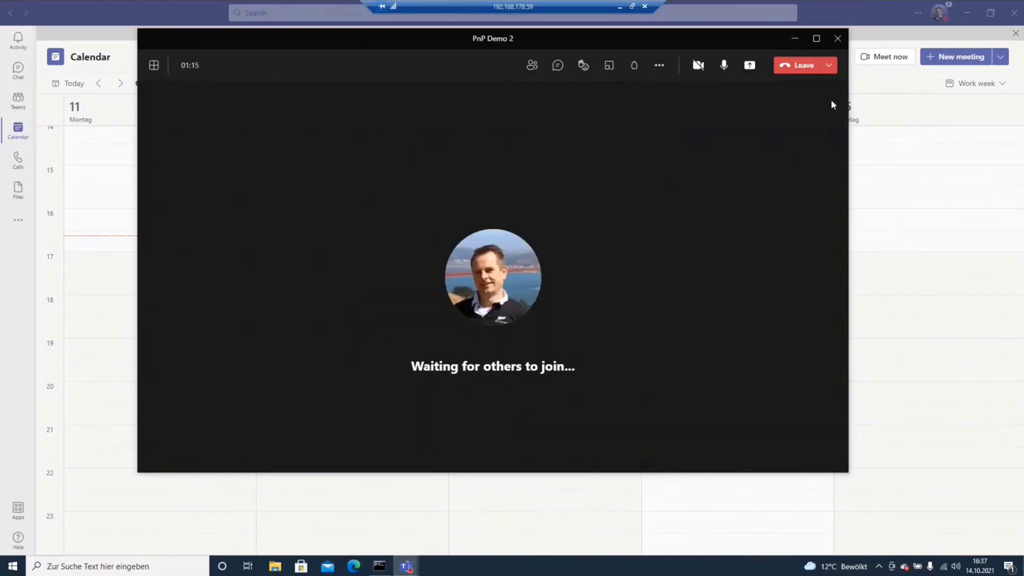